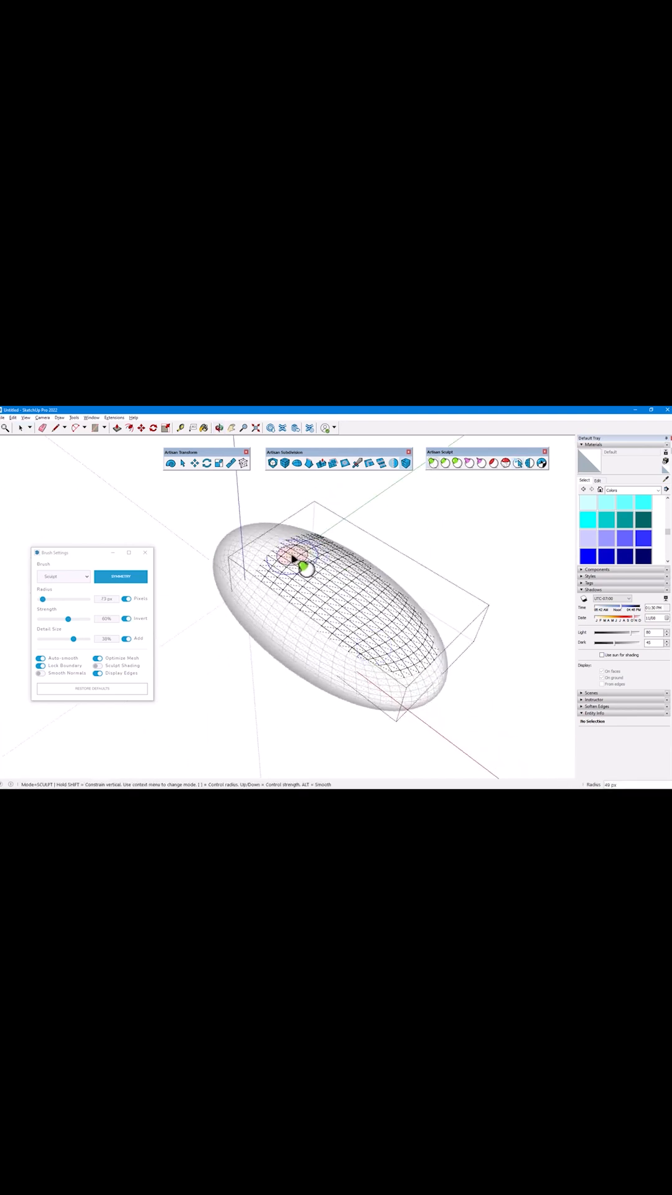
Push and pull vertices across the ellipsoid mesh with the Artisan Sculpt brush
{"action": "left_click_drag", "start_coordinate": [298, 561], "coordinate": [416, 651]}
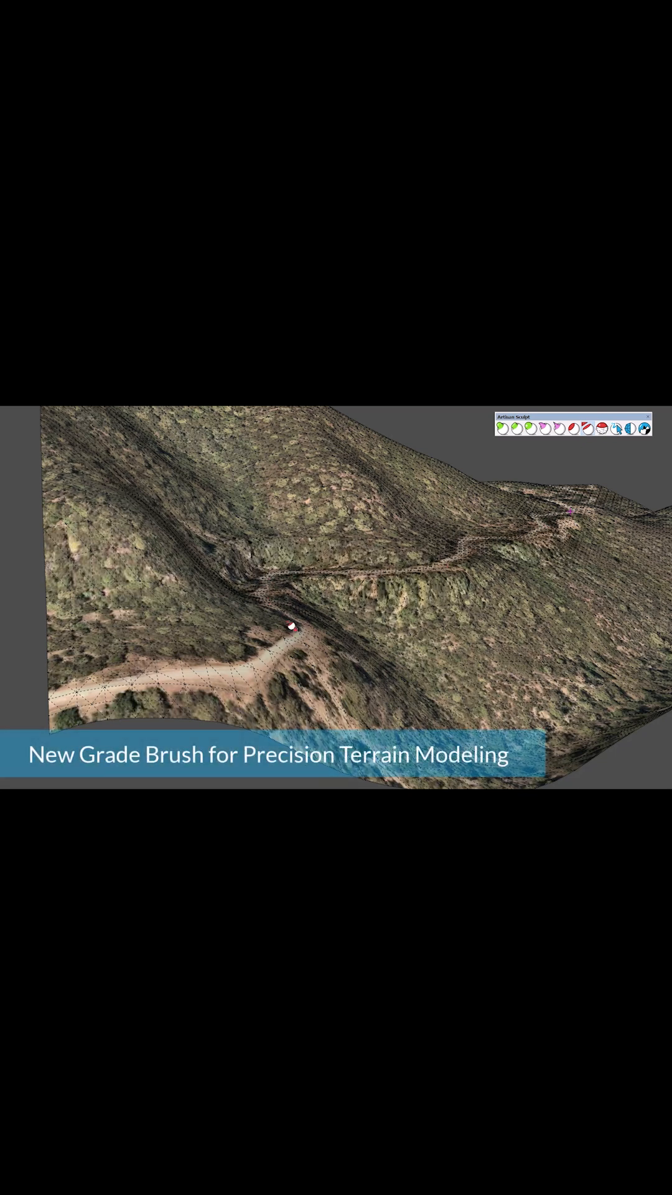
Level the winding road path on the hillside terrain with the Grade brush
{"action": "left_click_drag", "start_coordinate": [290, 647], "coordinate": [56, 722]}
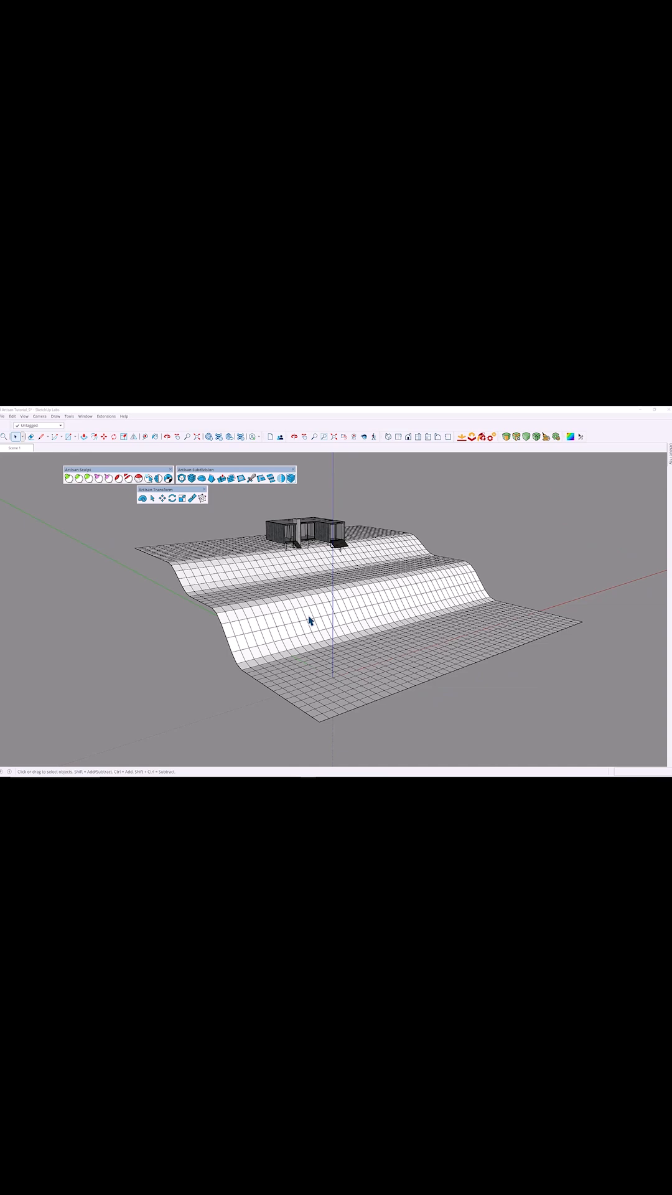
{"action": "mouse_move", "coordinate": [334, 604]}
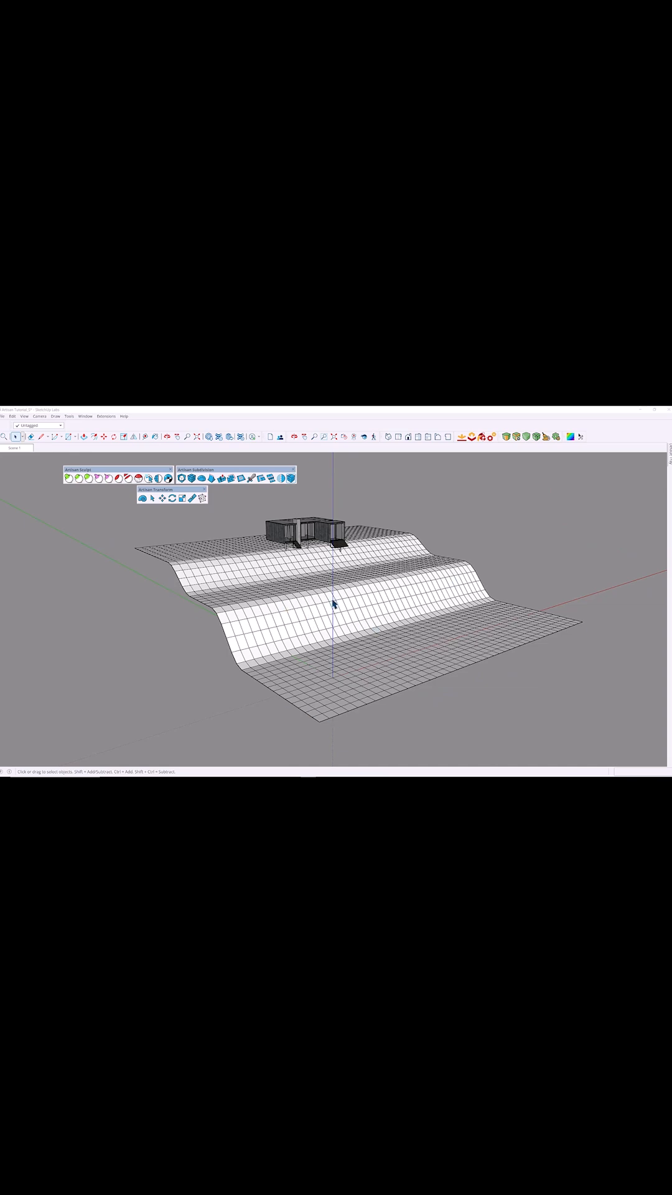
{"action": "left_click_drag", "start_coordinate": [335, 602], "coordinate": [205, 618]}
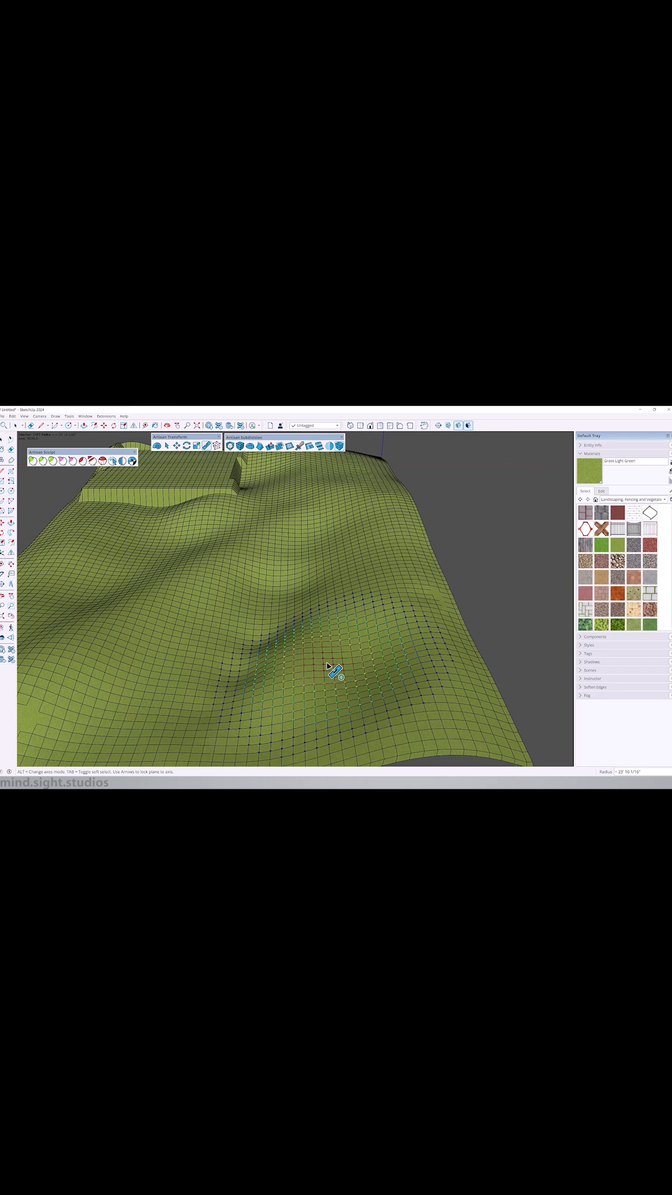
Flatten a sharp-rimmed circular pad into the green terrain at the sculpted dip
{"action": "left_click_drag", "start_coordinate": [327, 671], "coordinate": [327, 663]}
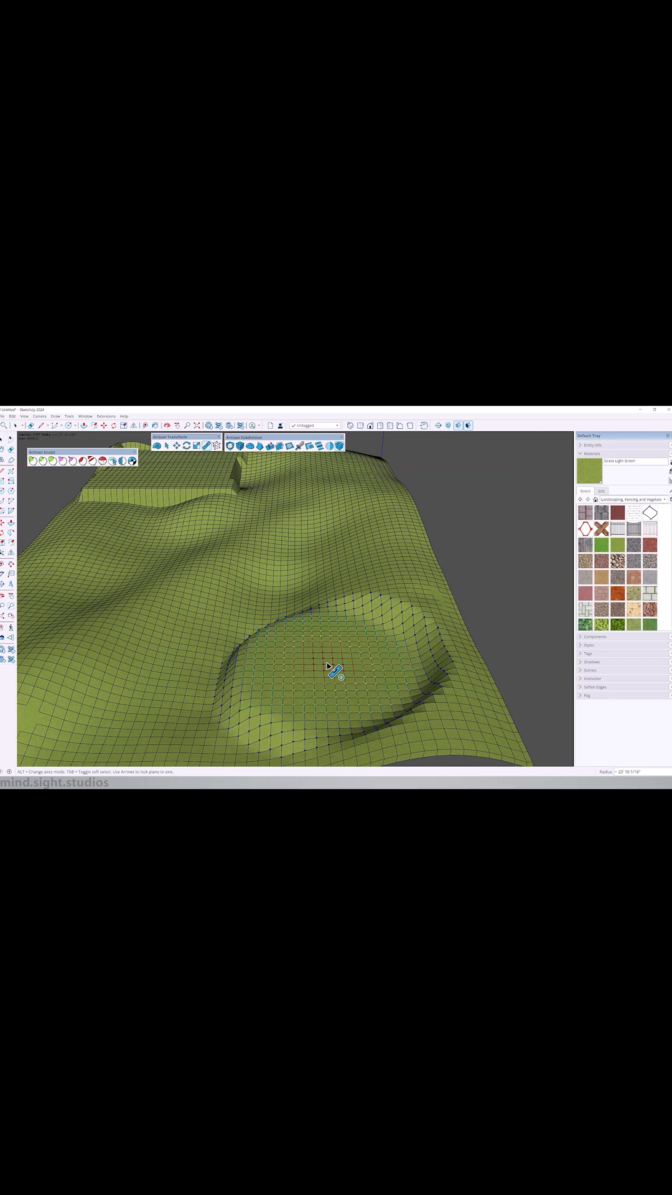